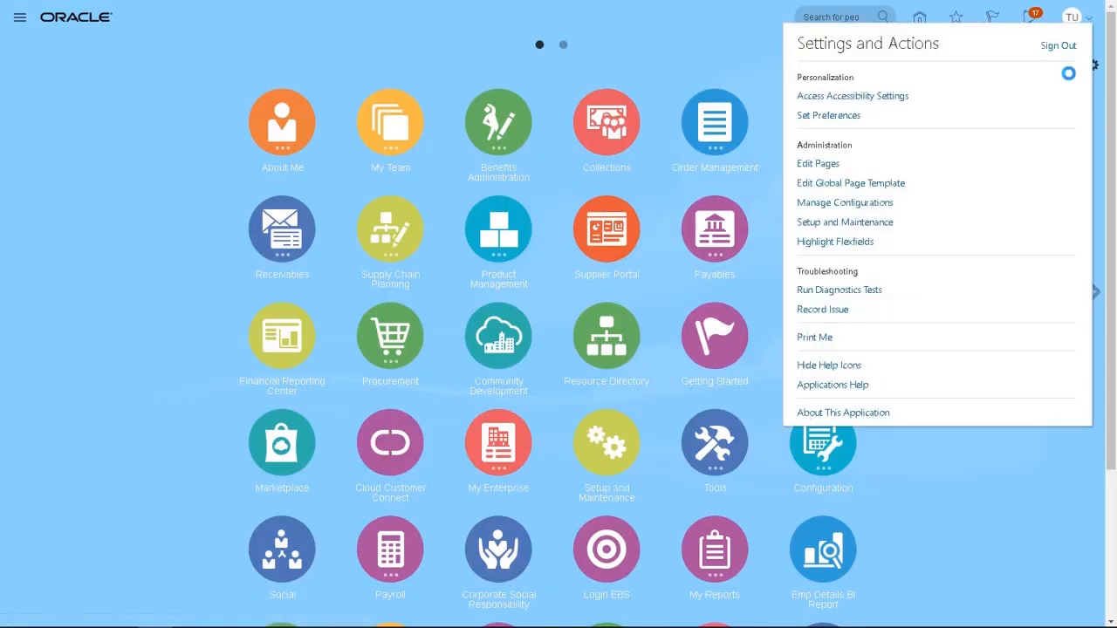
Step: Launch Setup and Maintenance from the Settings and Actions menu
click(844, 221)
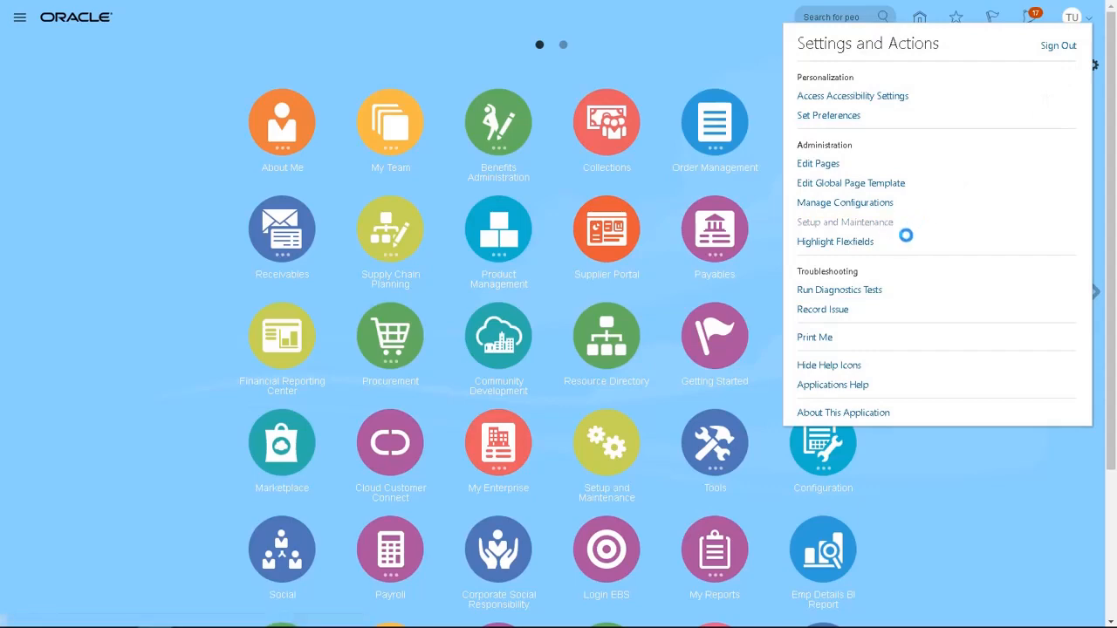
Step: In the Workforce Deployment offering, find and launch the Manage Enterprise HCM Information task
click(844, 222)
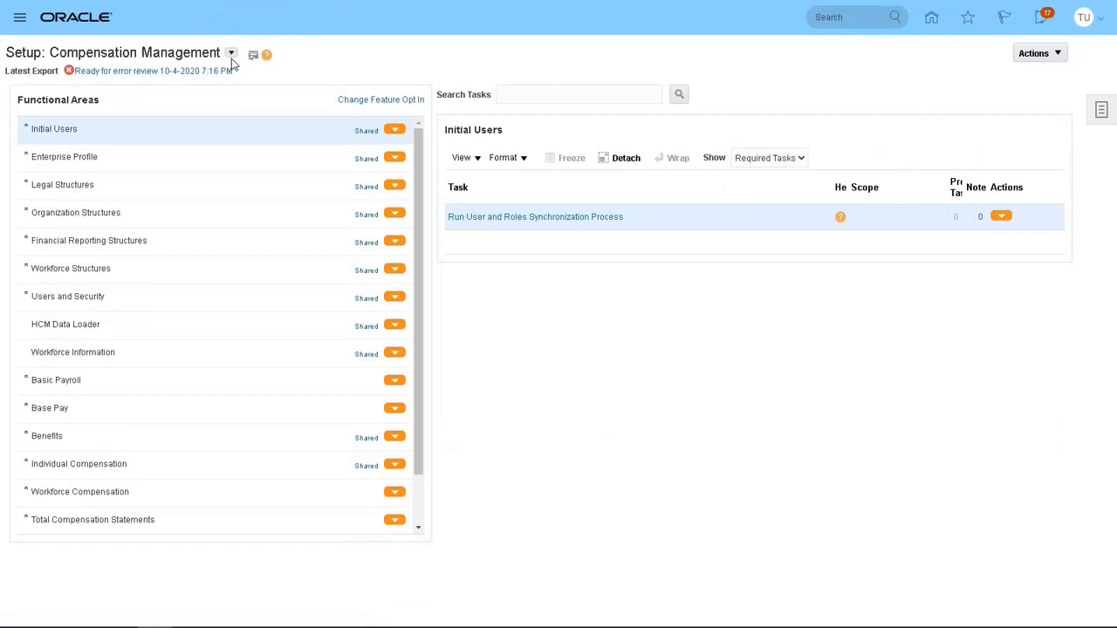
click(230, 53)
text(Manage Enterprise HCM Information)
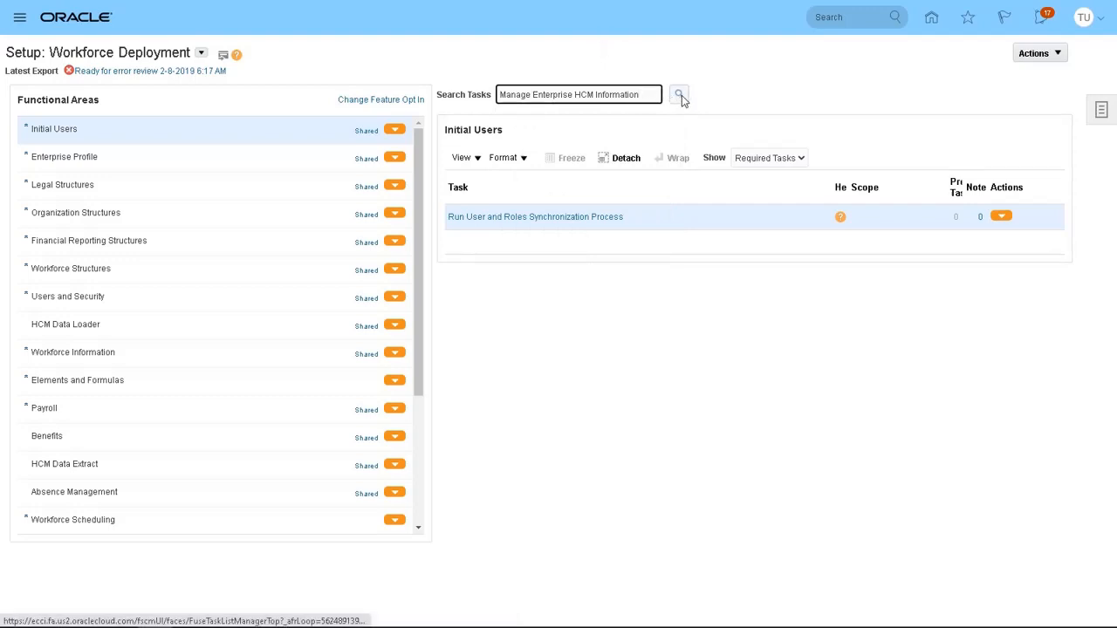
click(679, 95)
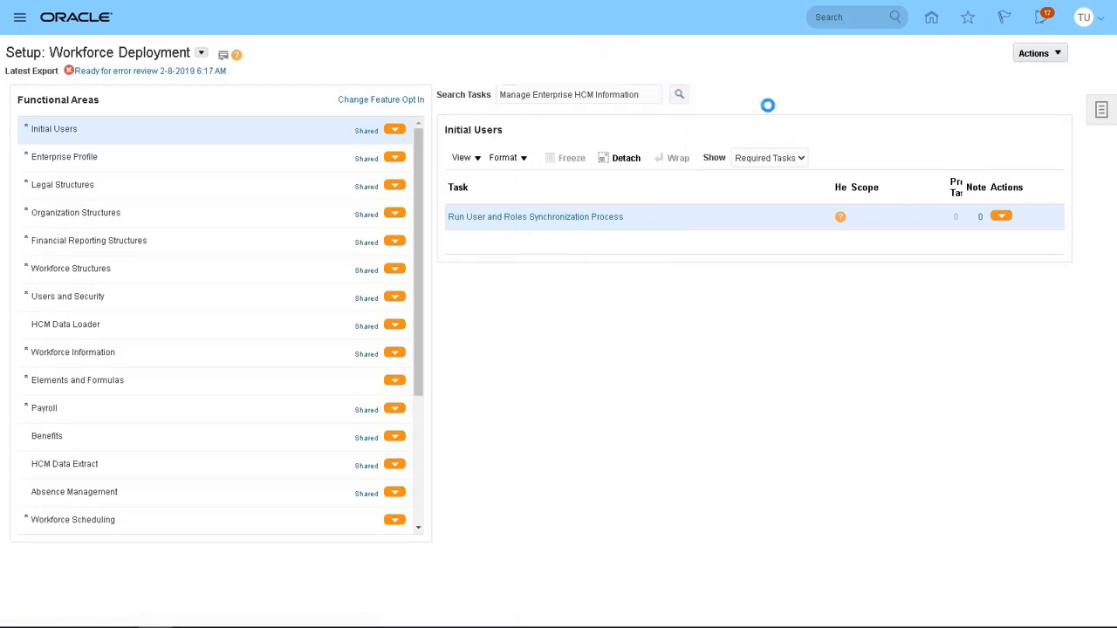
click(70, 269)
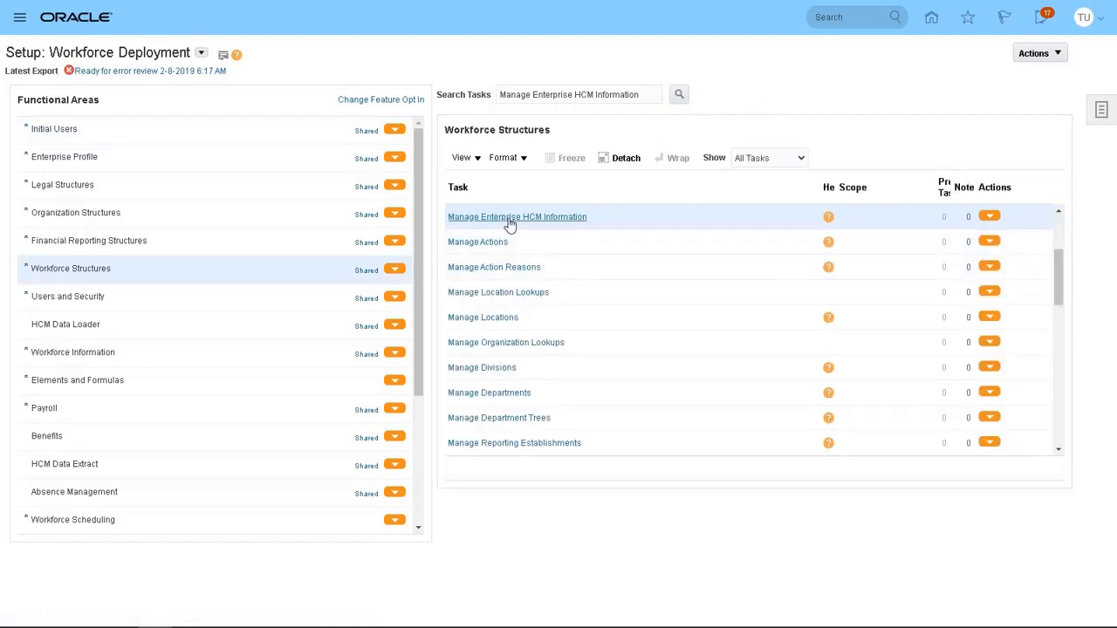
click(517, 216)
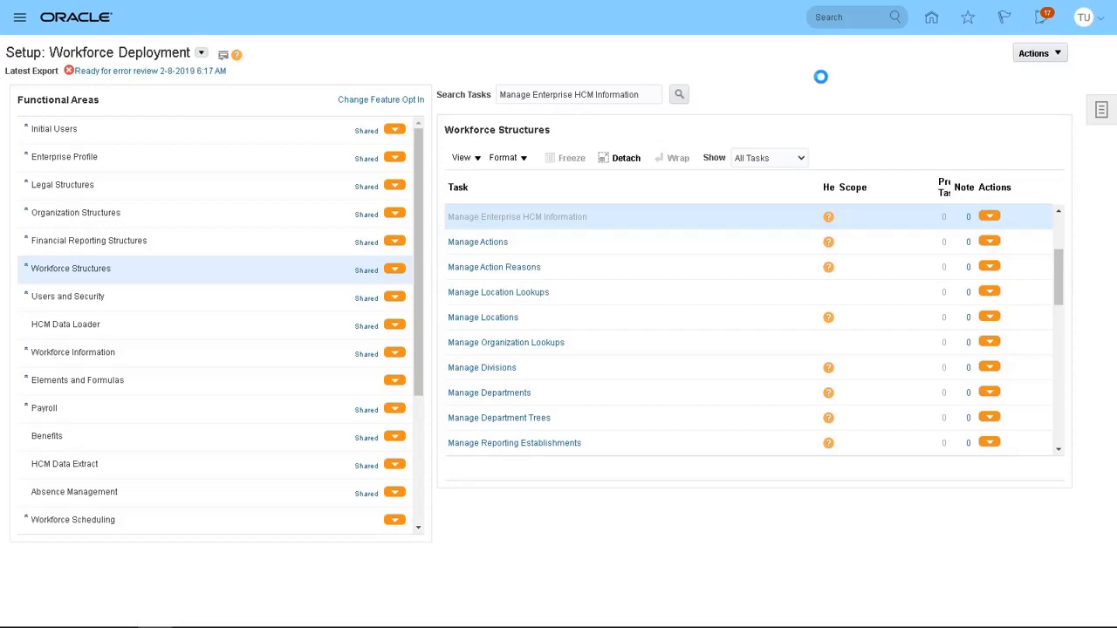
Step: Start editing the ORACLE APPS enterprise record in Correct mode
click(516, 216)
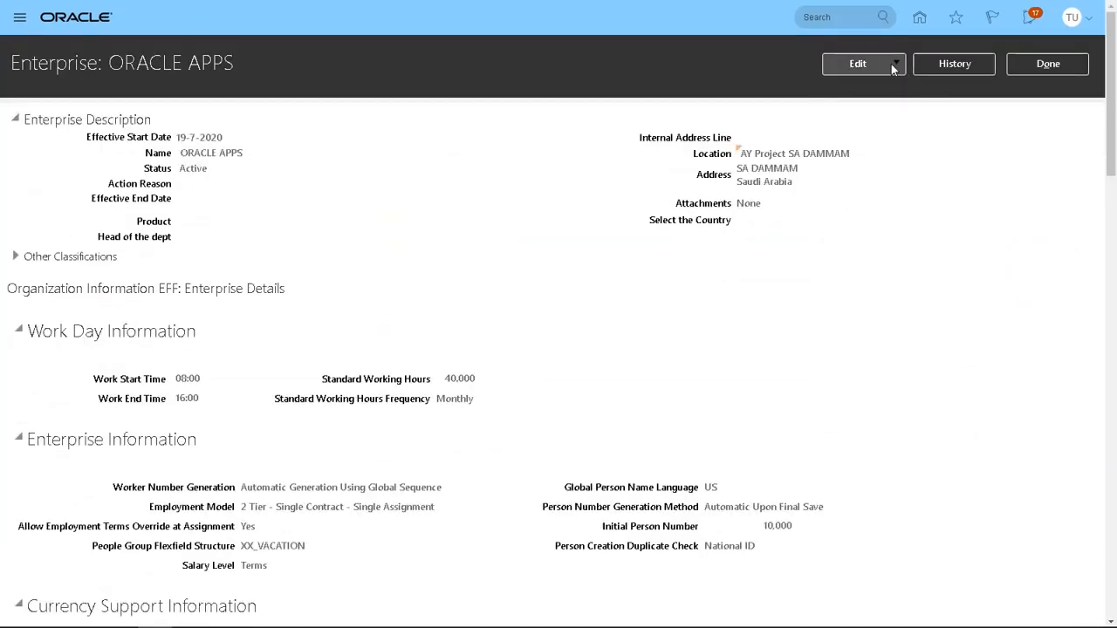
click(893, 63)
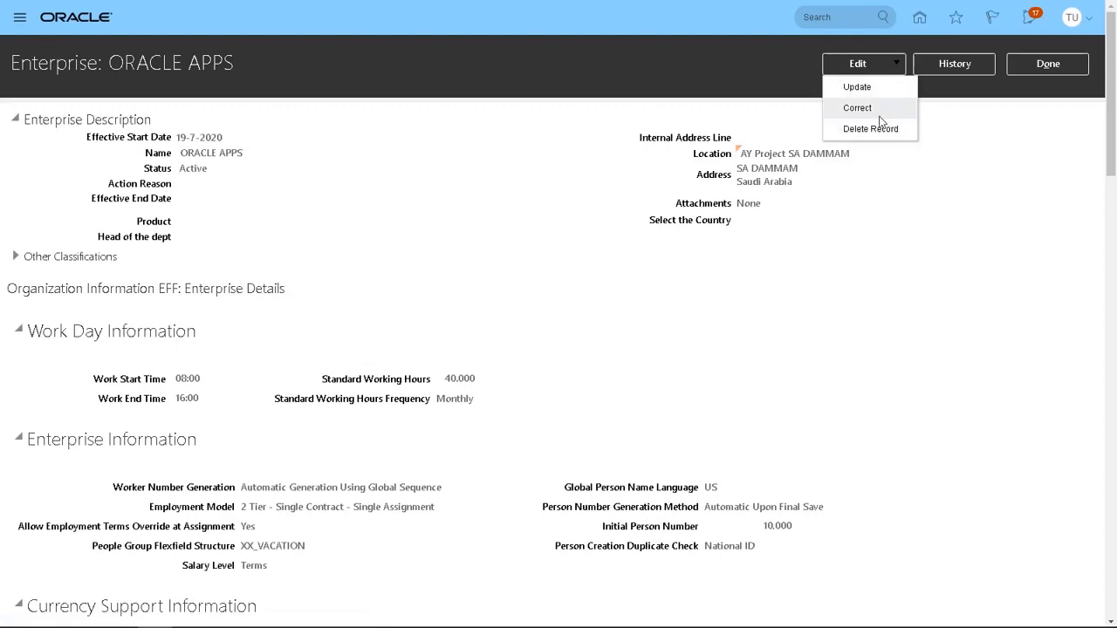
click(856, 108)
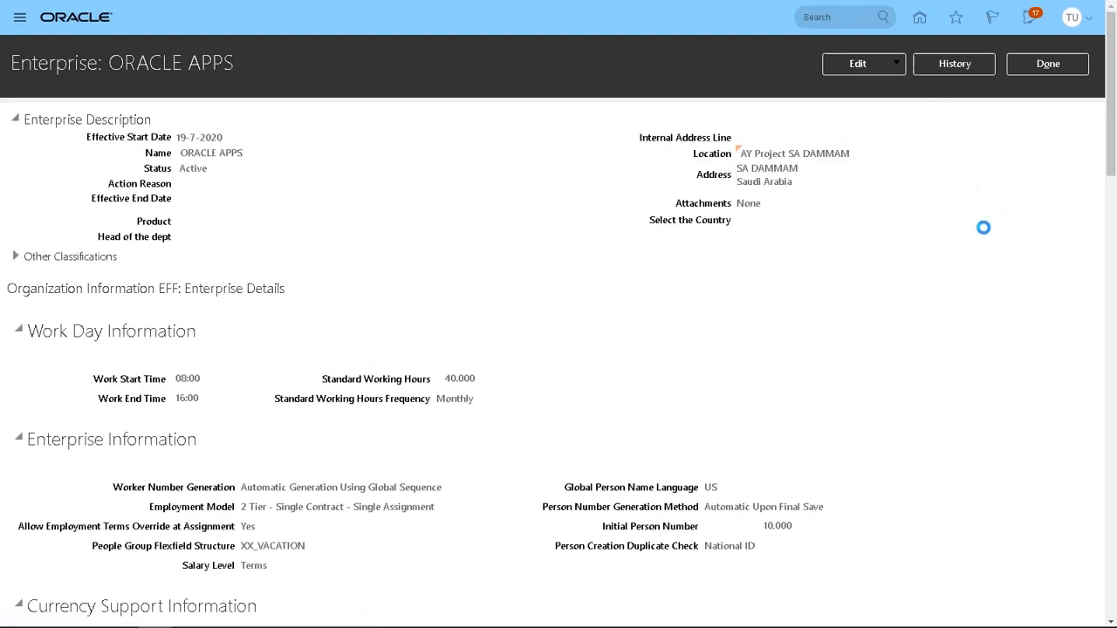
click(858, 62)
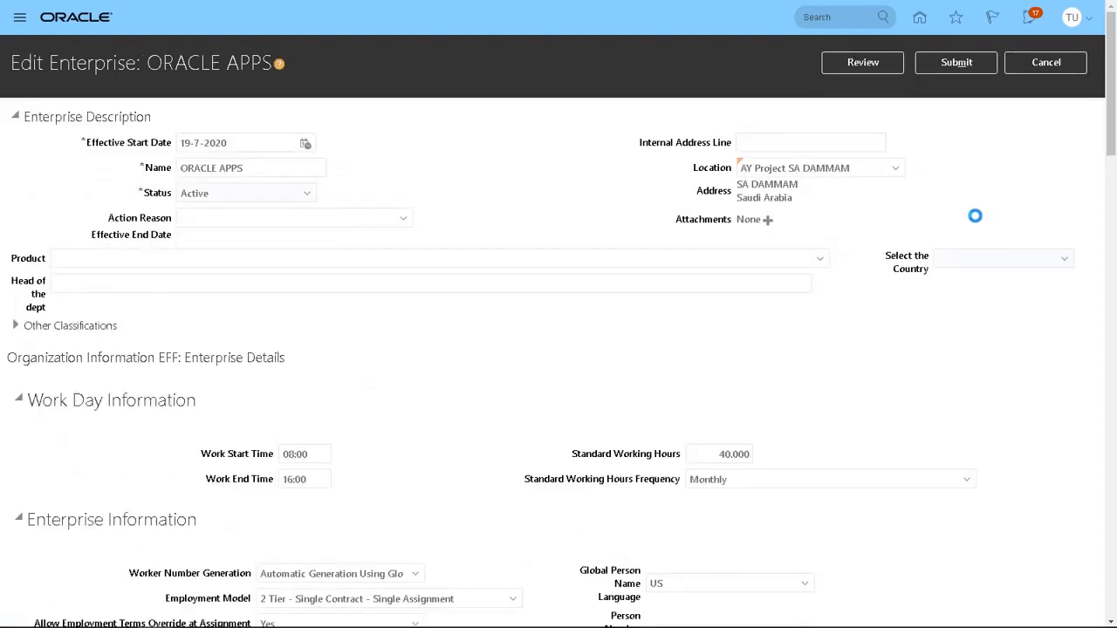
Step: Reveal the Person Number Generation Method choices under Enterprise Information
scroll(down, 3)
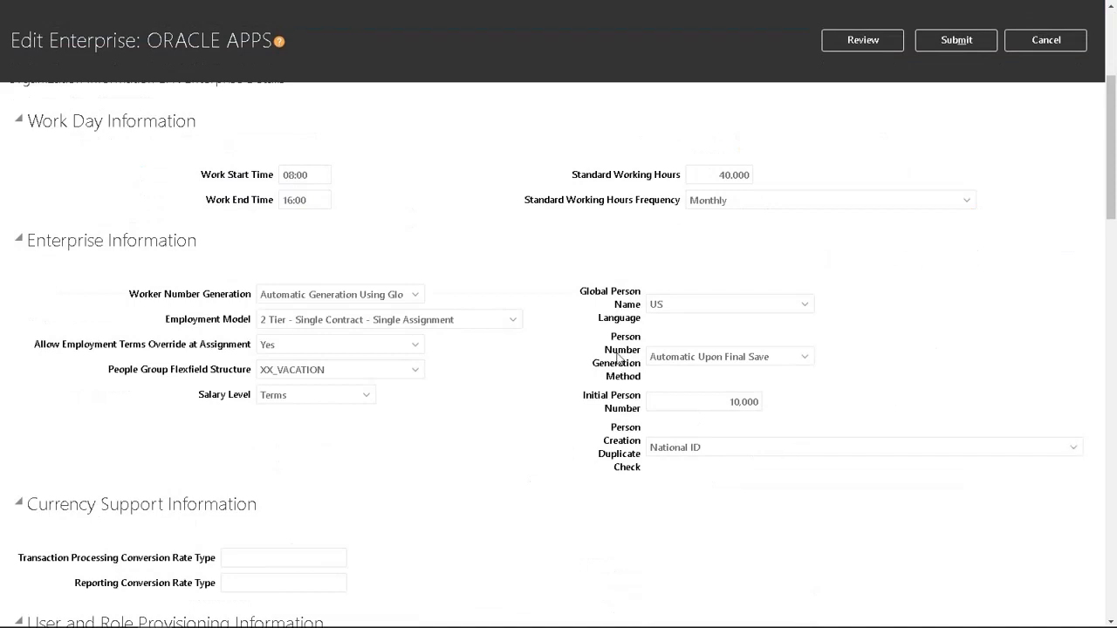
mouse_move(809, 360)
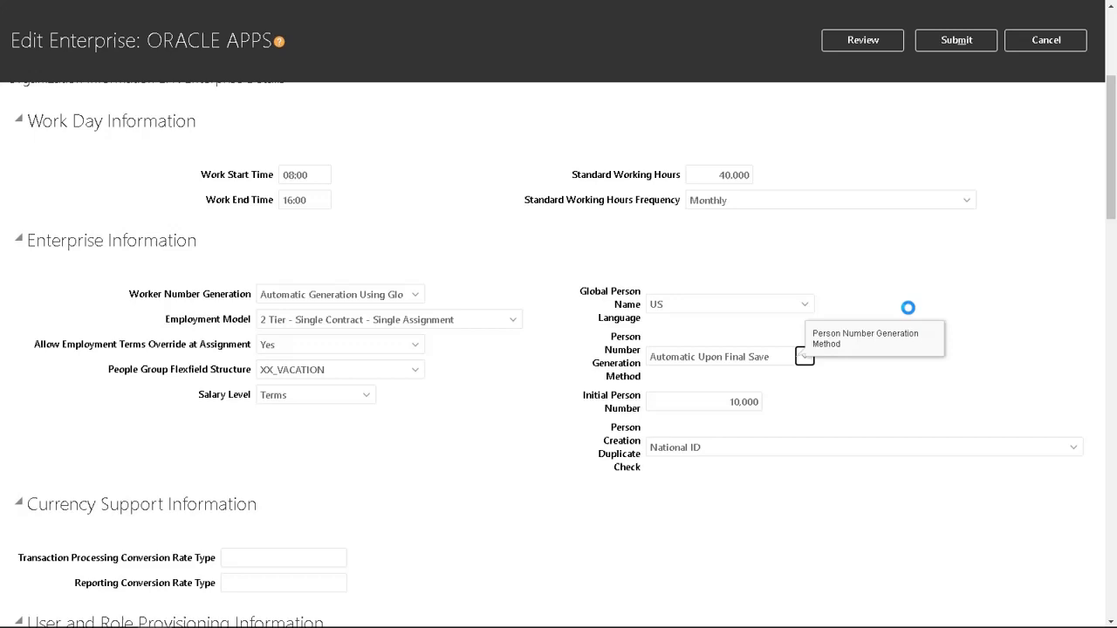
click(803, 356)
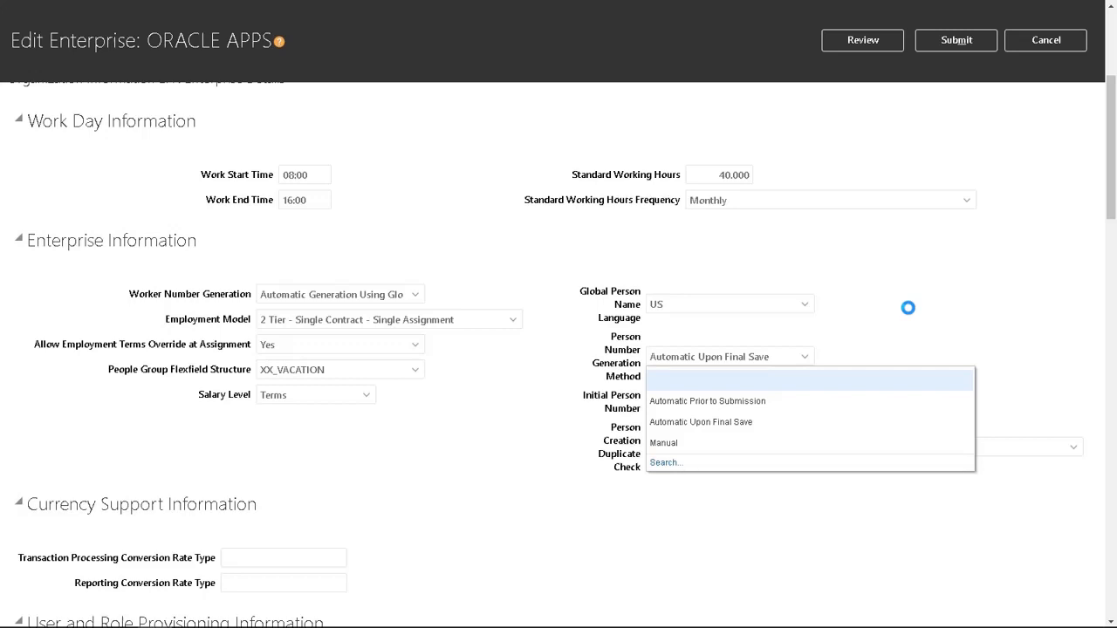
mouse_move(911, 314)
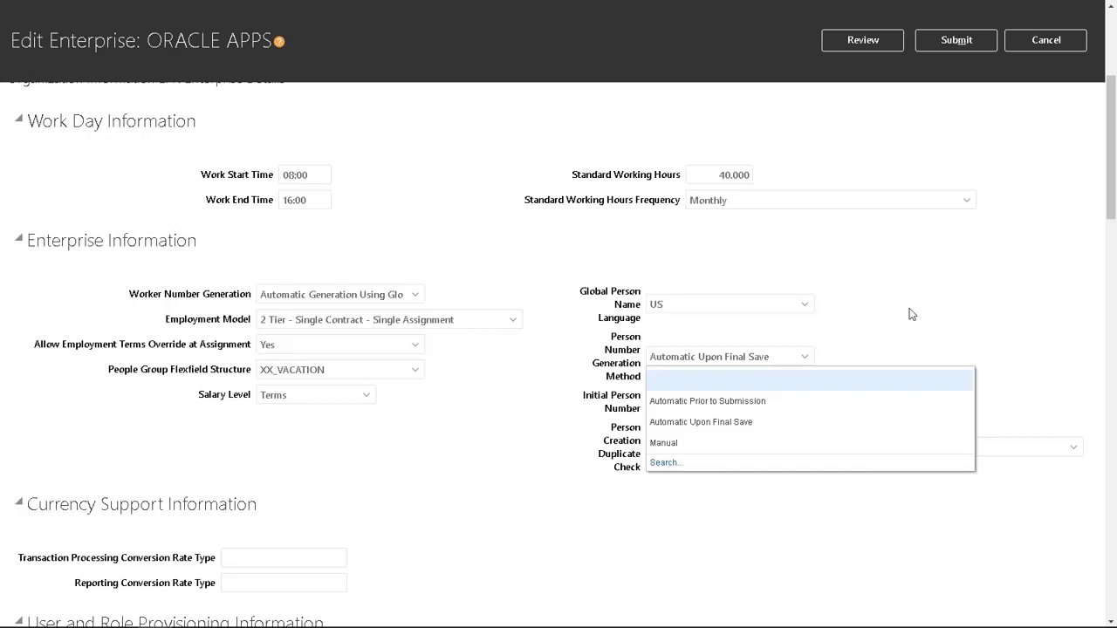
mouse_move(955, 317)
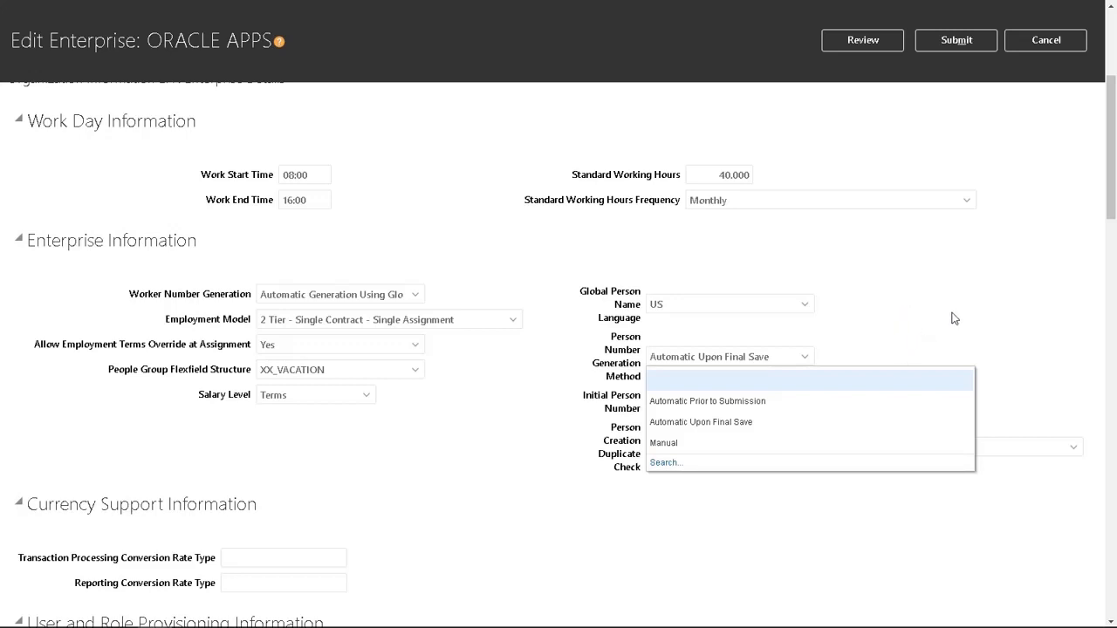
Step: Change Person Number Generation Method from Automatic Upon Final Save to Manual
click(701, 420)
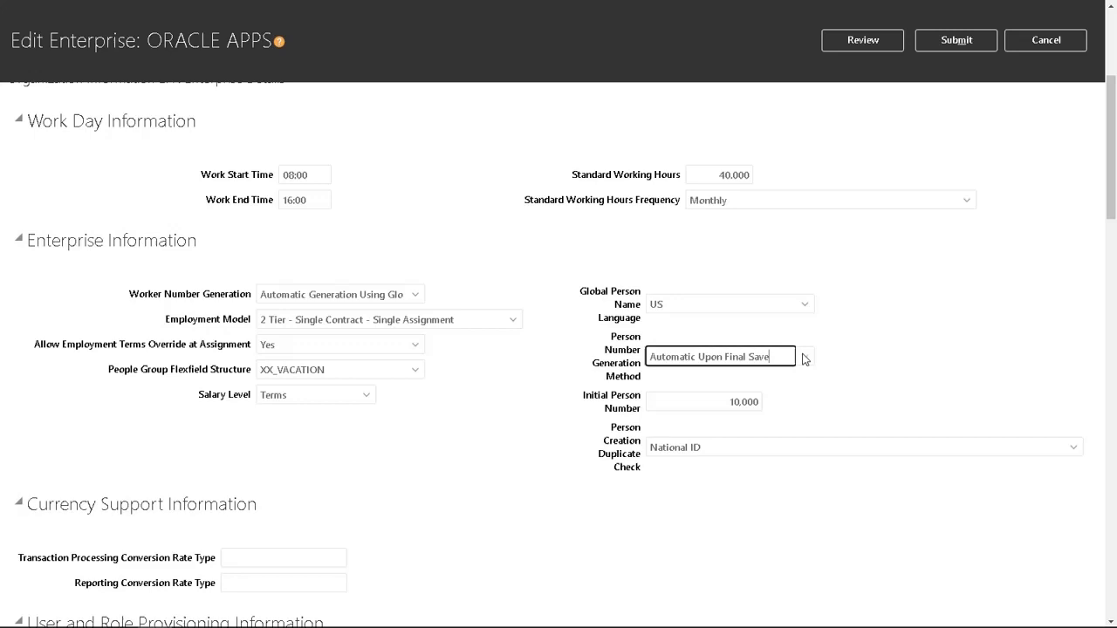
mouse_move(803, 356)
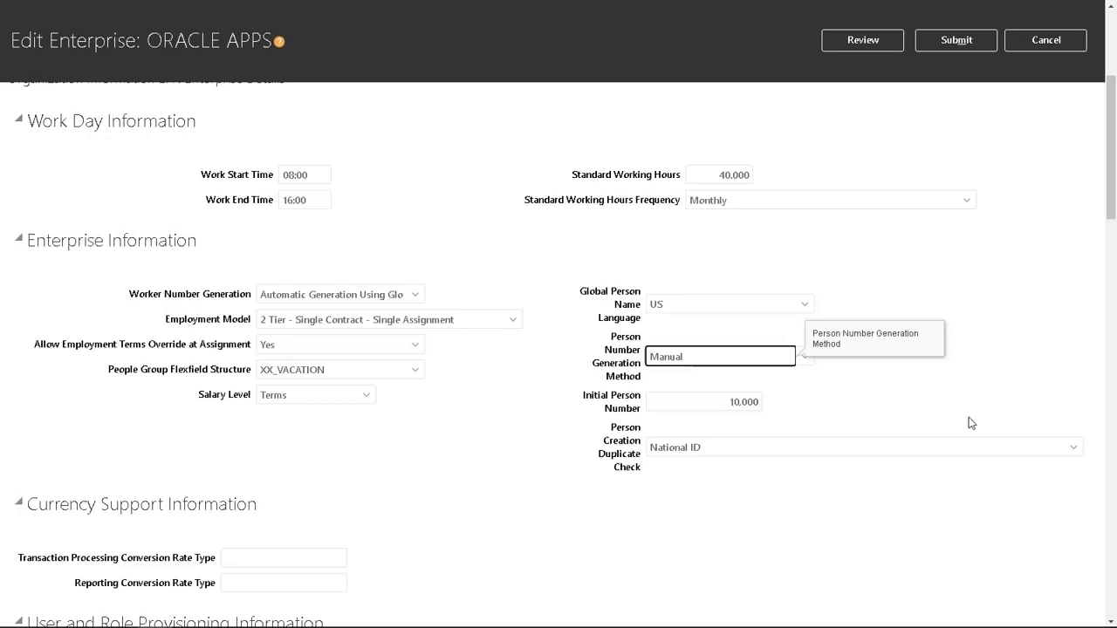
Step: Submit the enterprise changes, bringing up the continue-with-request warning
click(956, 40)
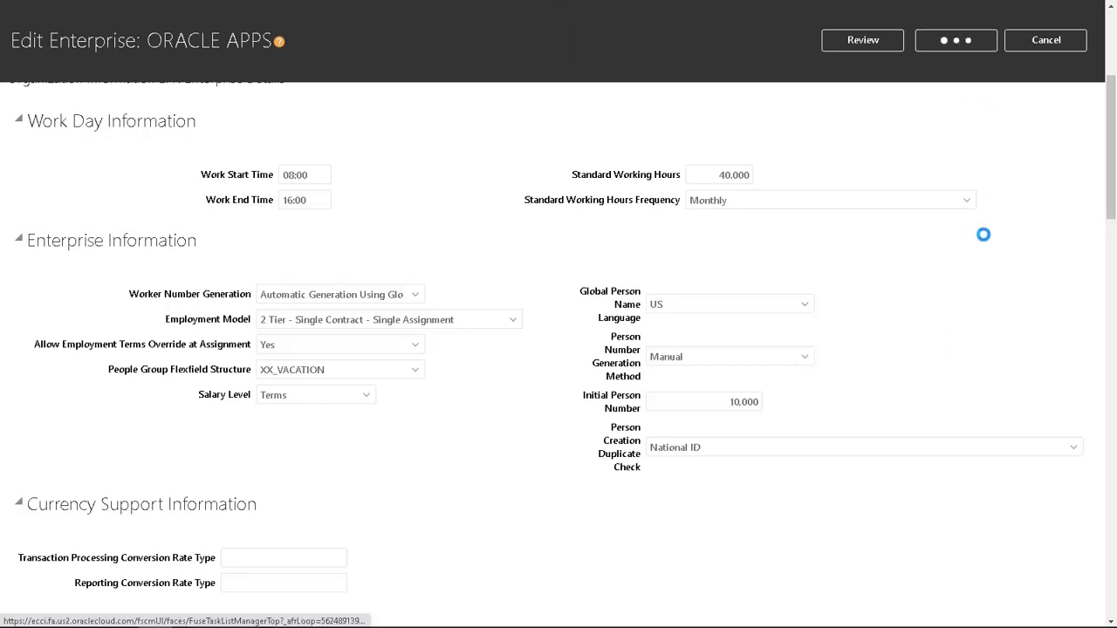
click(956, 38)
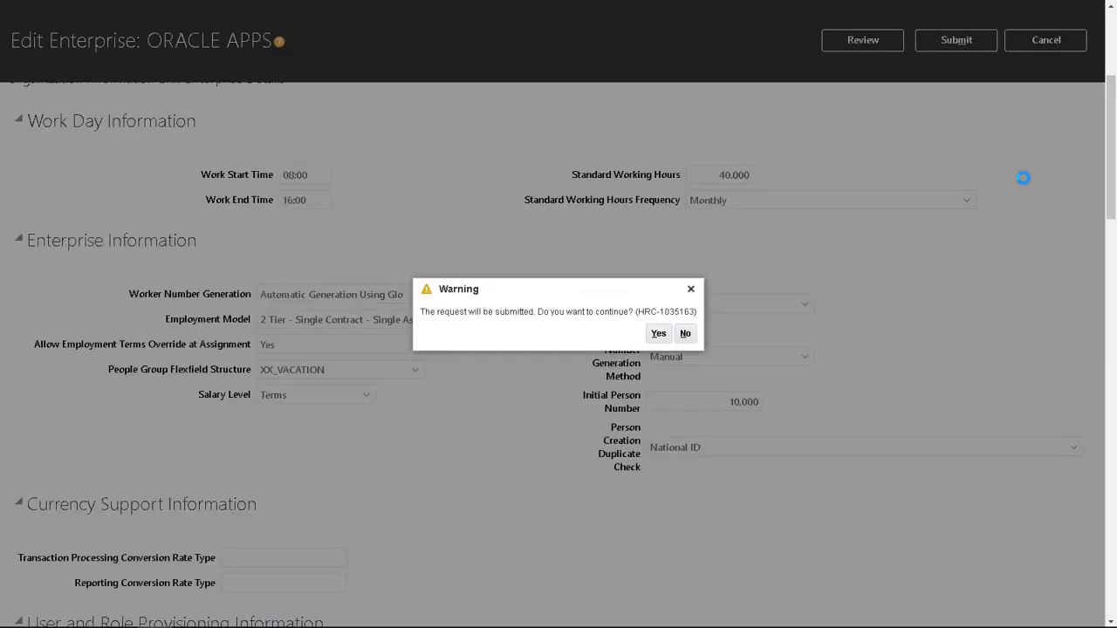